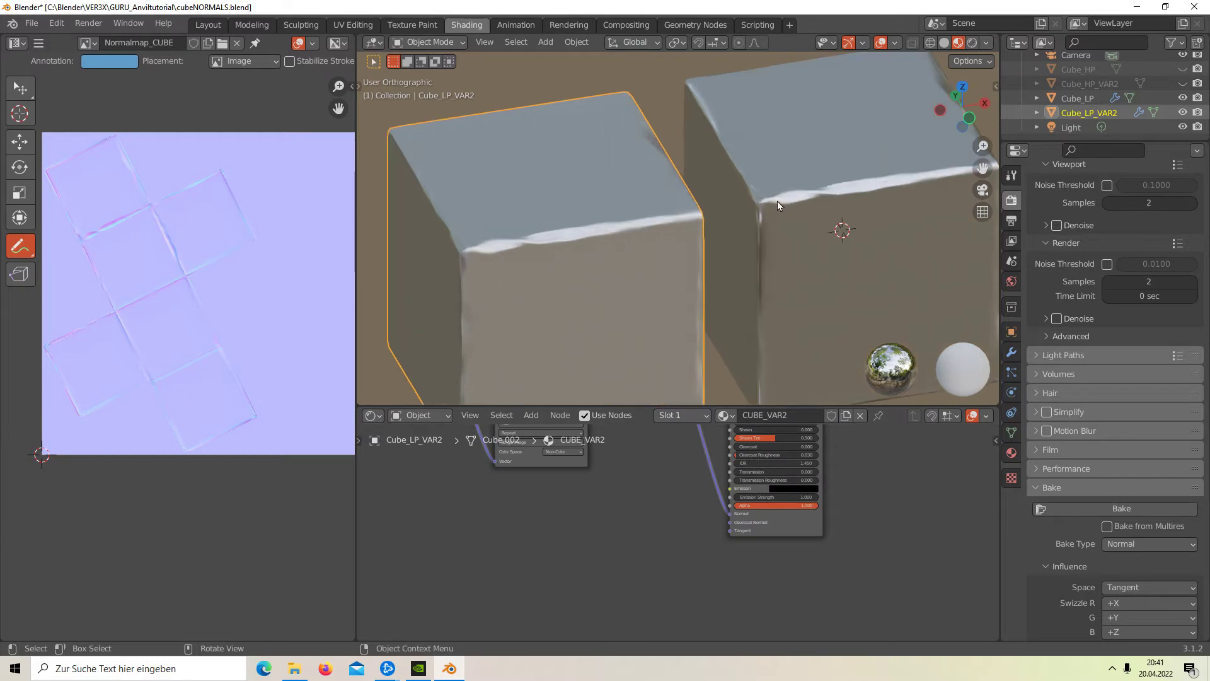
{"action": "mouse_move", "coordinate": [623, 236]}
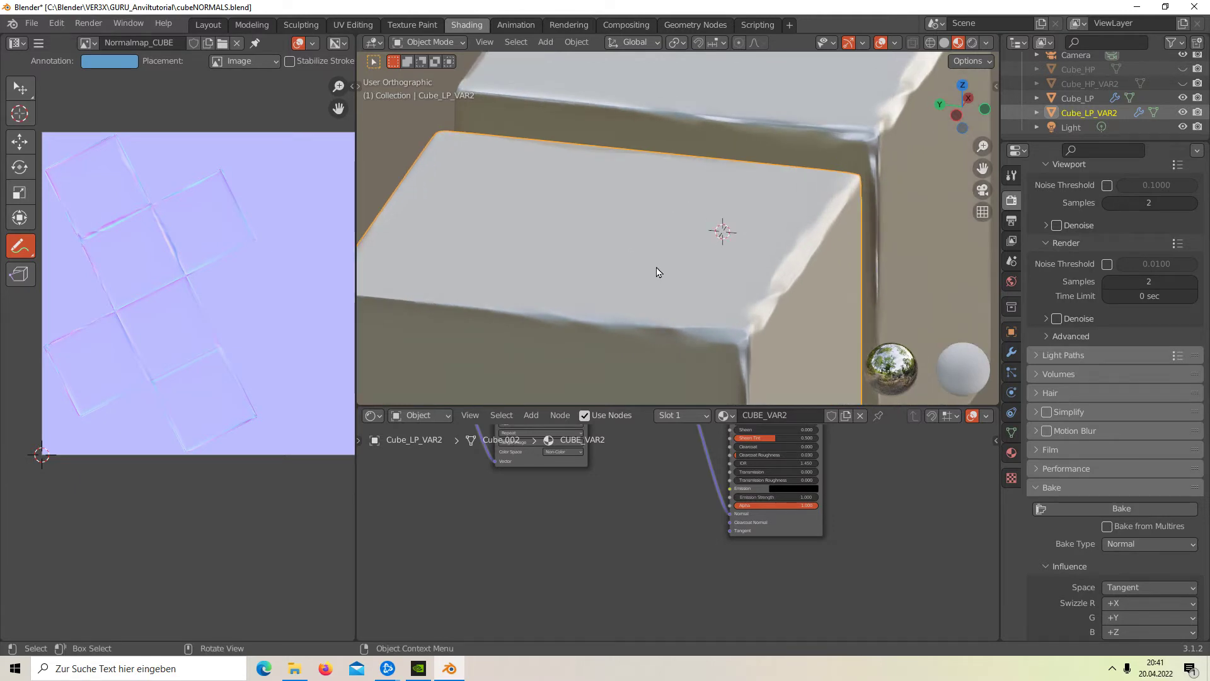
{"action": "mouse_move", "coordinate": [824, 131]}
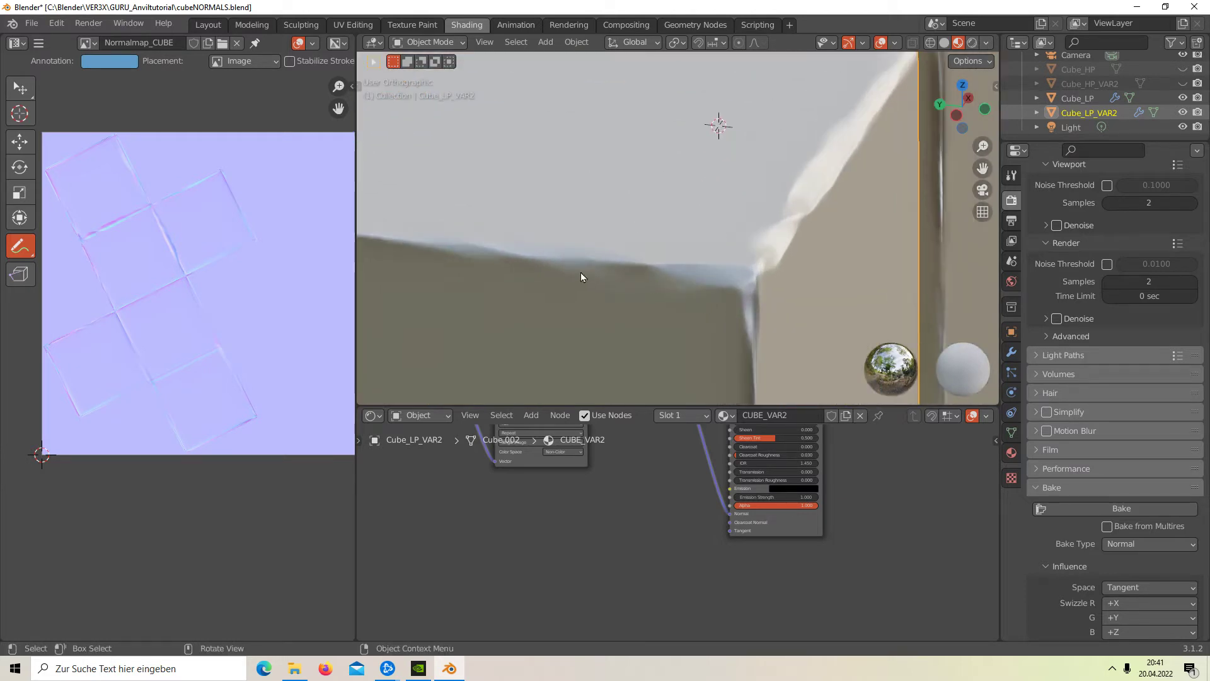
{"action": "mouse_move", "coordinate": [843, 144]}
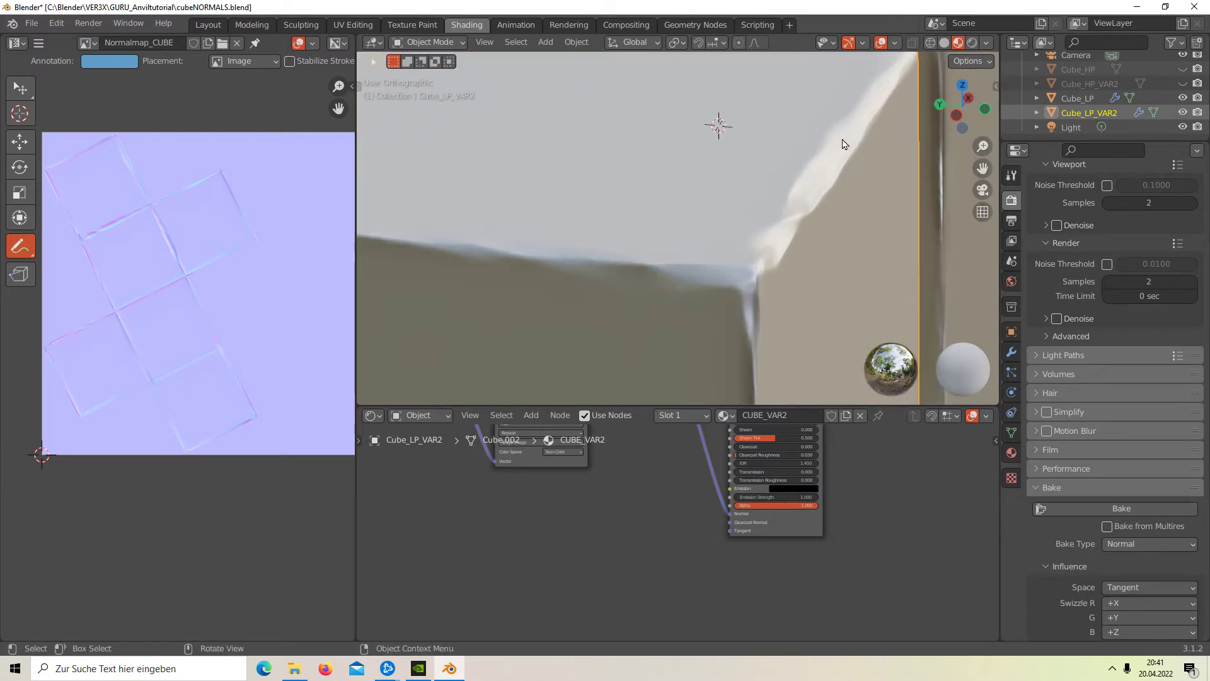
{"action": "mouse_move", "coordinate": [666, 286]}
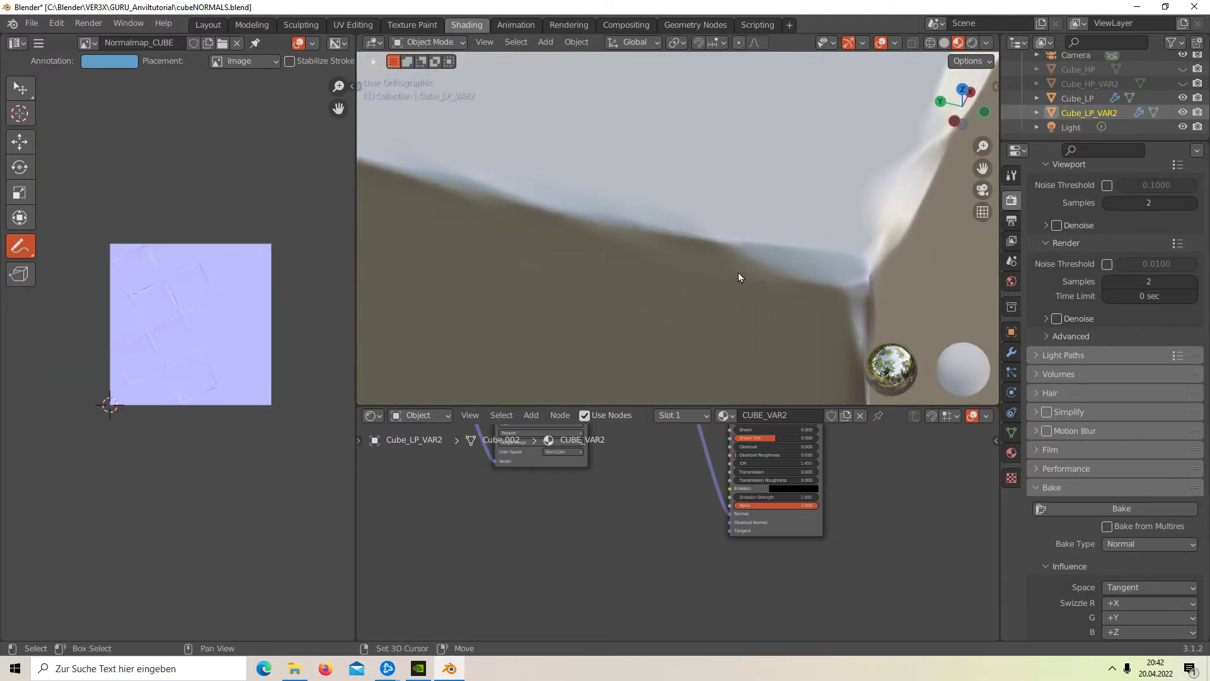
Zoom the viewport out until both baked cubes appear side by side
{"action": "left_click_drag", "start_coordinate": [738, 277], "coordinate": [406, 176]}
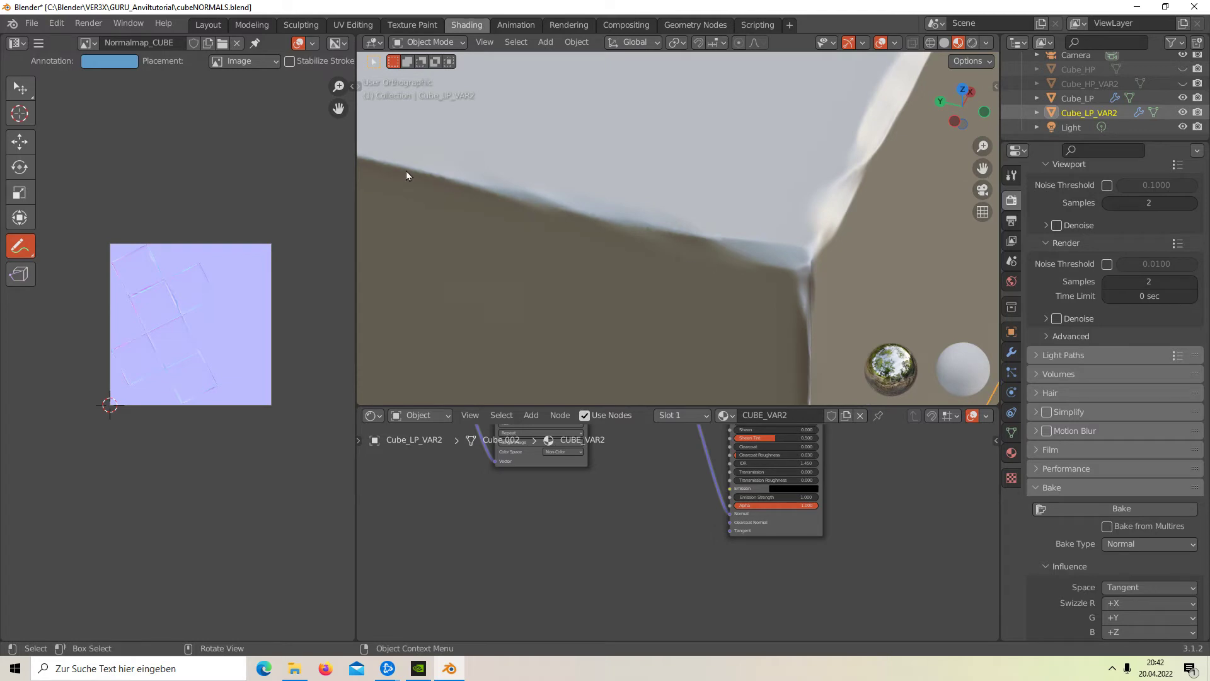
{"action": "mouse_move", "coordinate": [826, 233]}
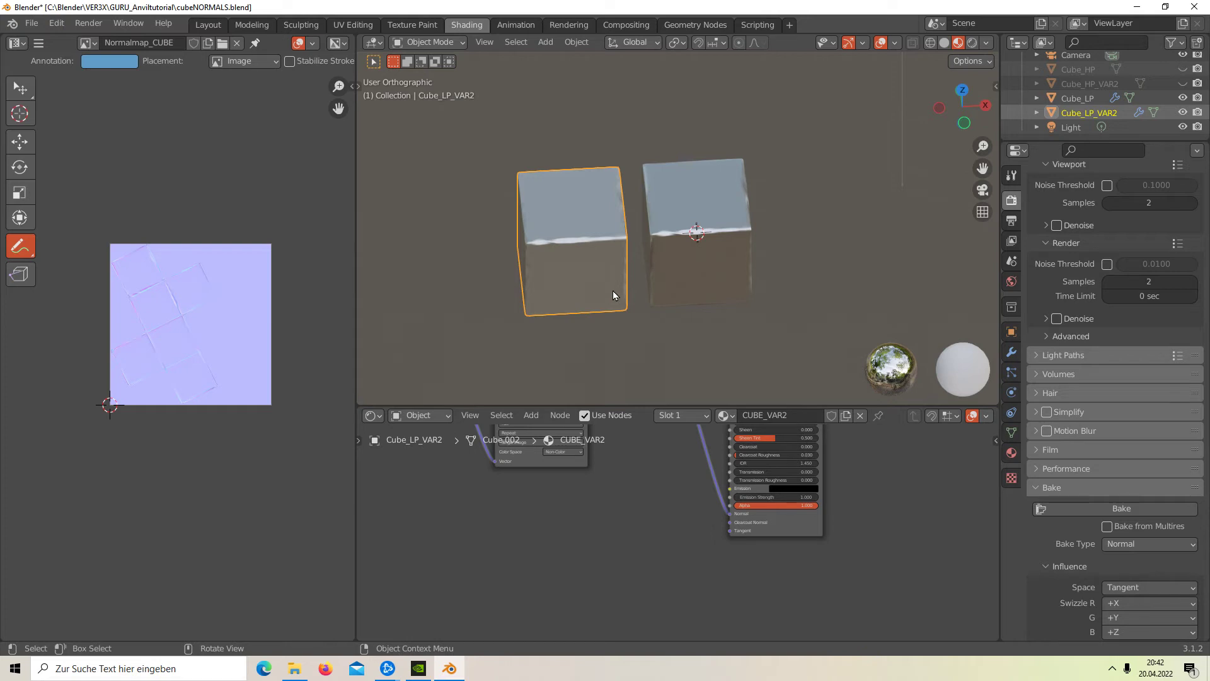
Zoom in on the cube's edge artifacts, then enter Edit Mode to overlay its UVs on the normal map
{"action": "left_click_drag", "start_coordinate": [614, 295], "coordinate": [687, 251]}
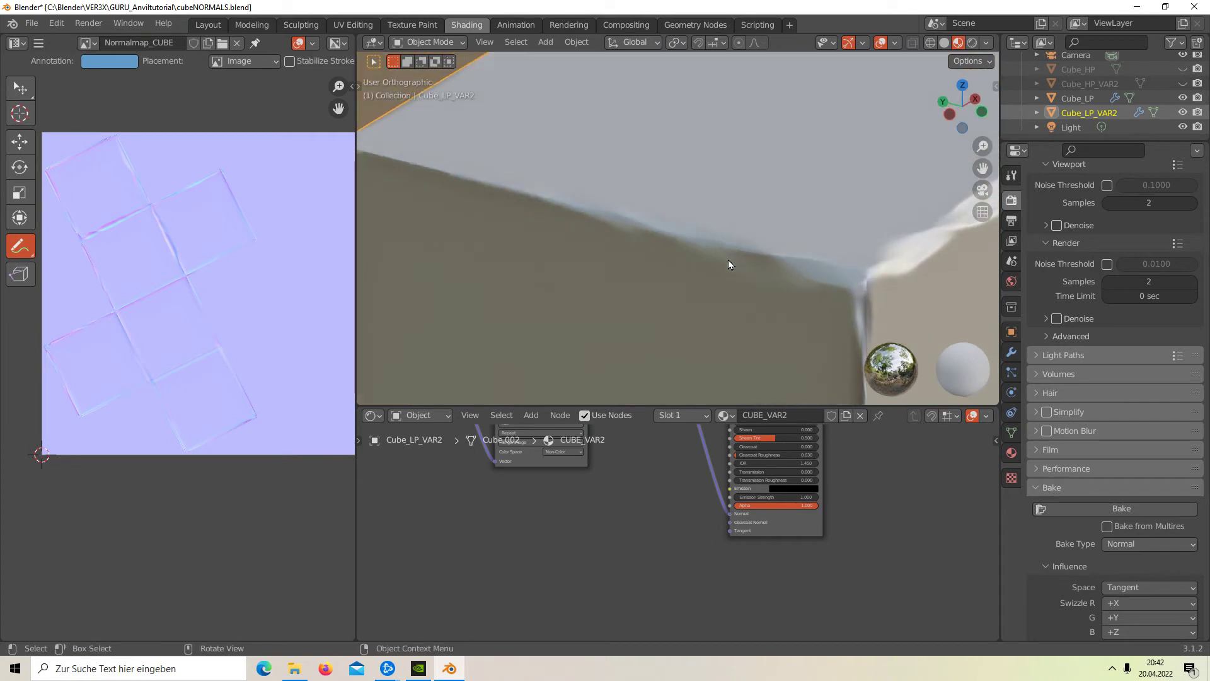
{"action": "key", "text": "Tab"}
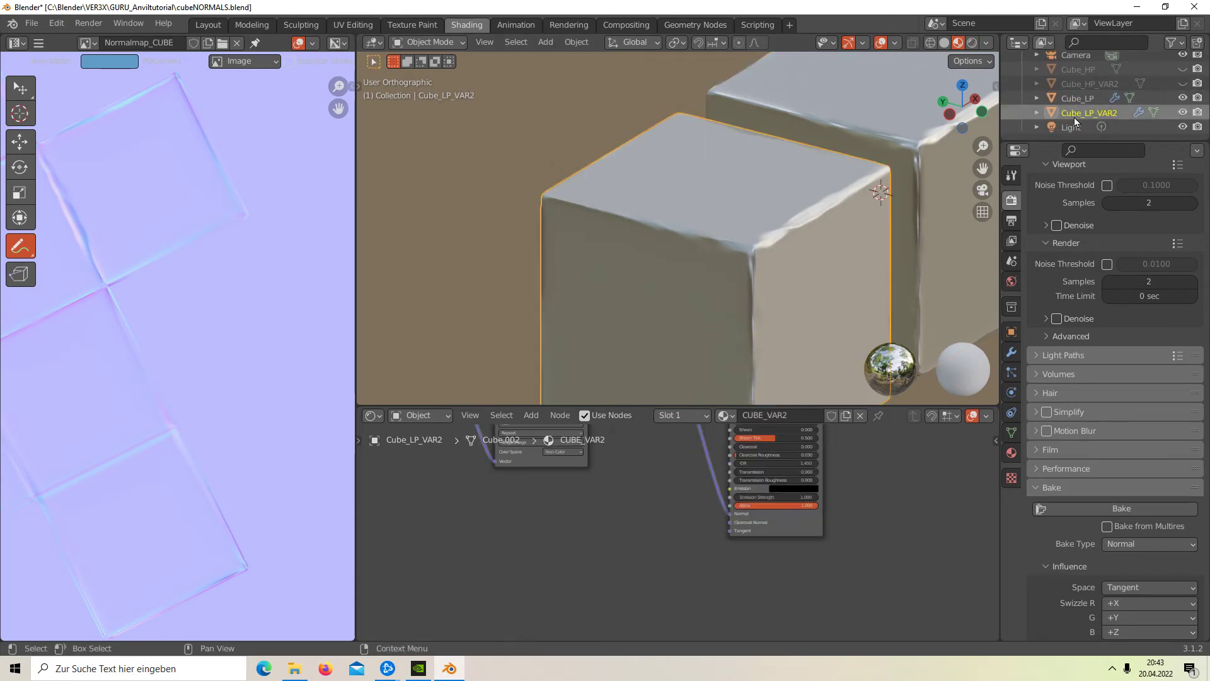
{"action": "key", "text": "Tab"}
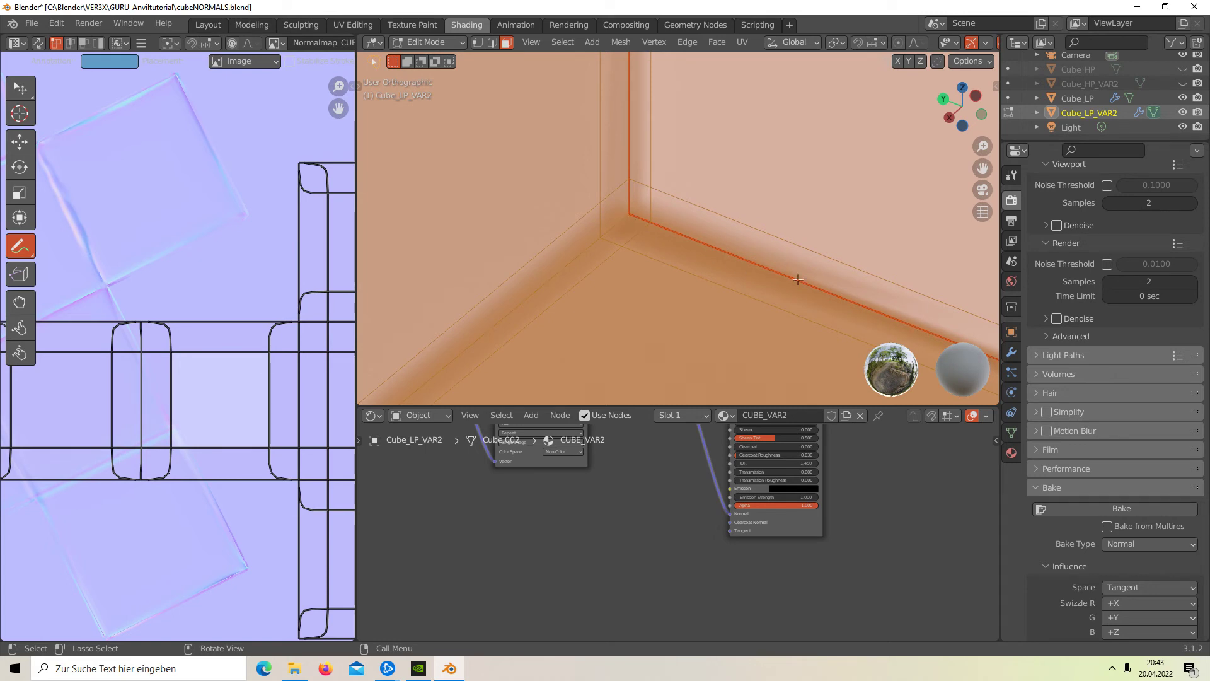
{"action": "mouse_move", "coordinate": [574, 264]}
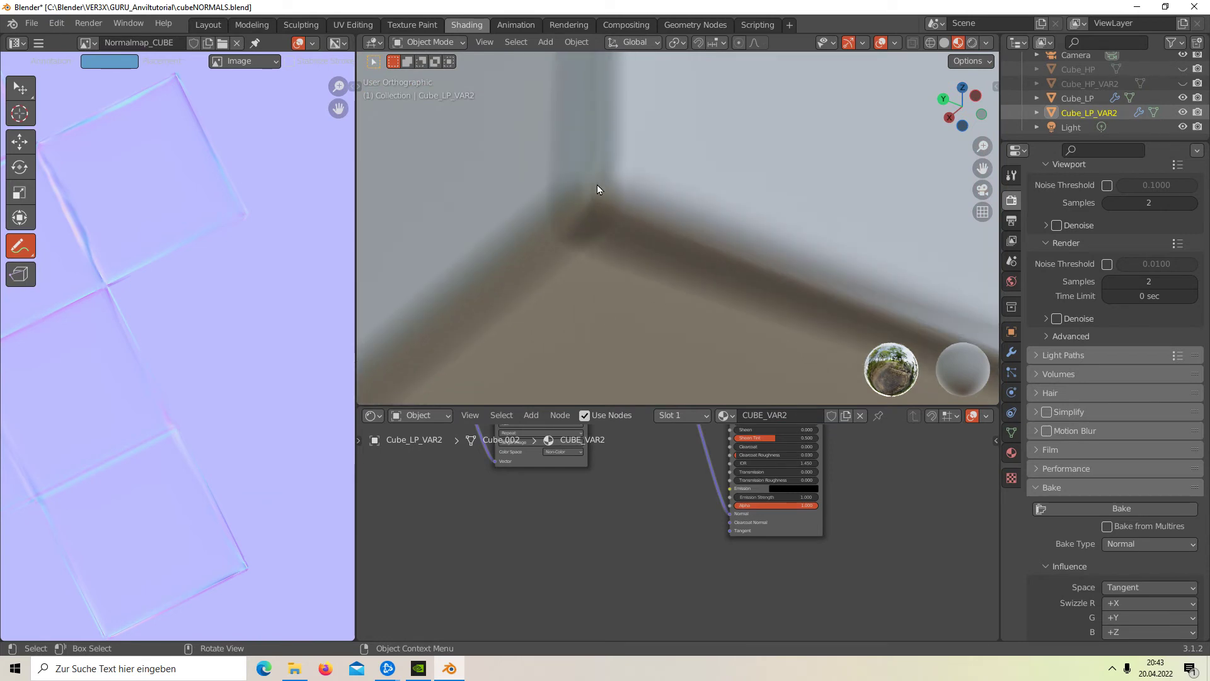
{"action": "mouse_move", "coordinate": [630, 245]}
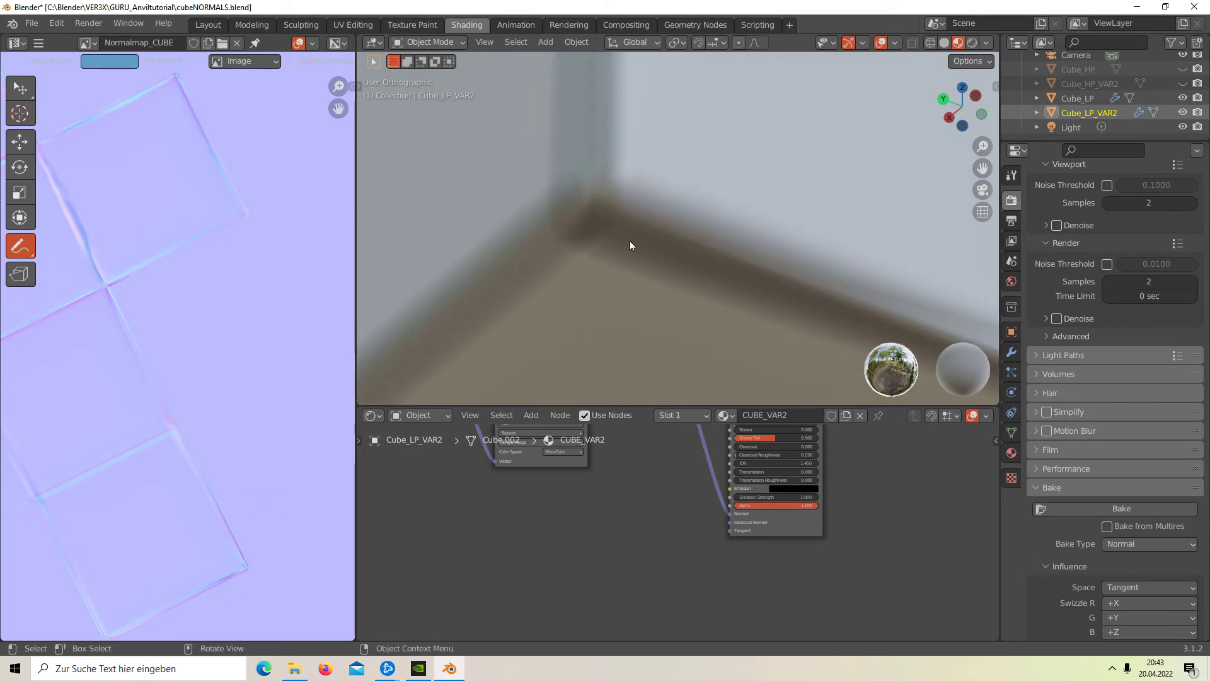
{"action": "mouse_move", "coordinate": [440, 367]}
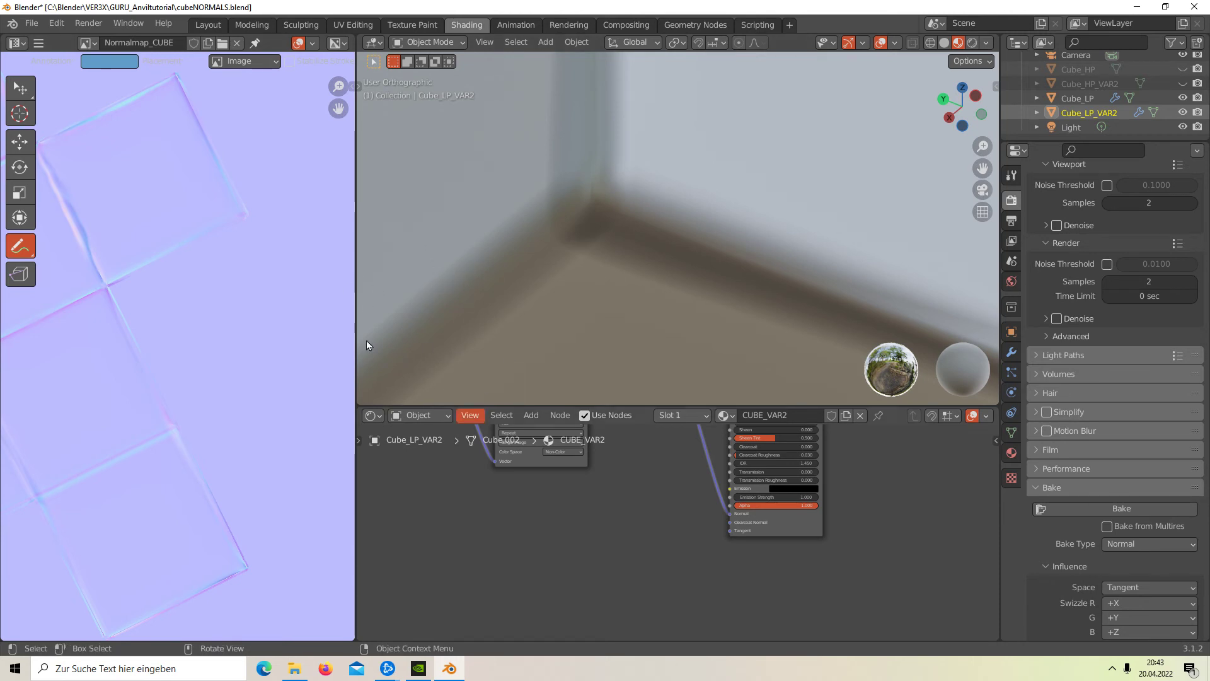
Orbit around the cube's inner corner seam to view it from another angle
{"action": "left_click_drag", "start_coordinate": [397, 245], "coordinate": [525, 373]}
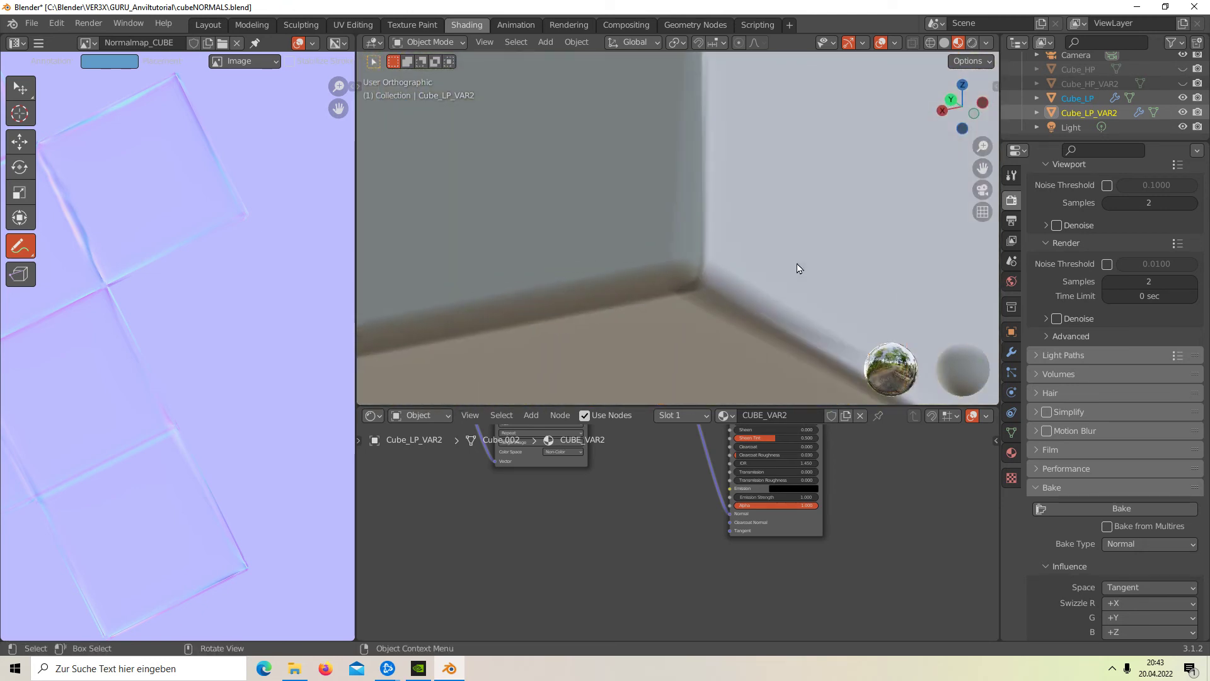
Orbit past the side faces to a top view above the Cube_LP_VAR2 corner
{"action": "left_click_drag", "start_coordinate": [798, 268], "coordinate": [674, 279]}
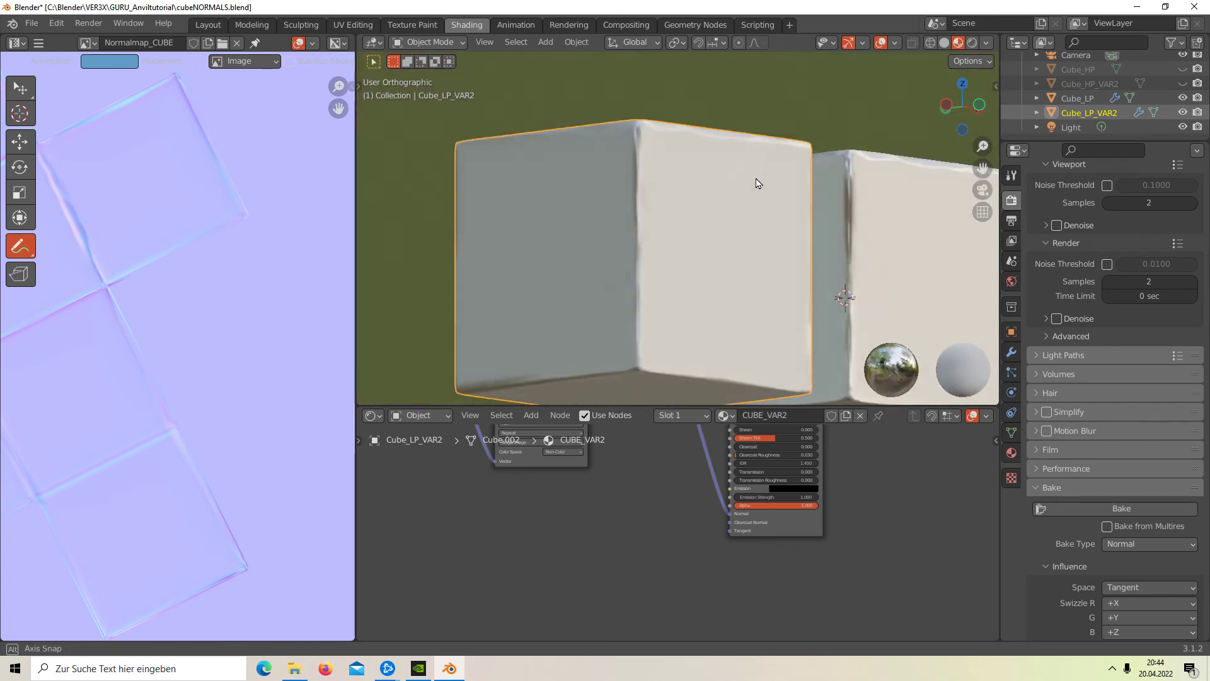
{"action": "left_click_drag", "start_coordinate": [756, 183], "coordinate": [741, 278]}
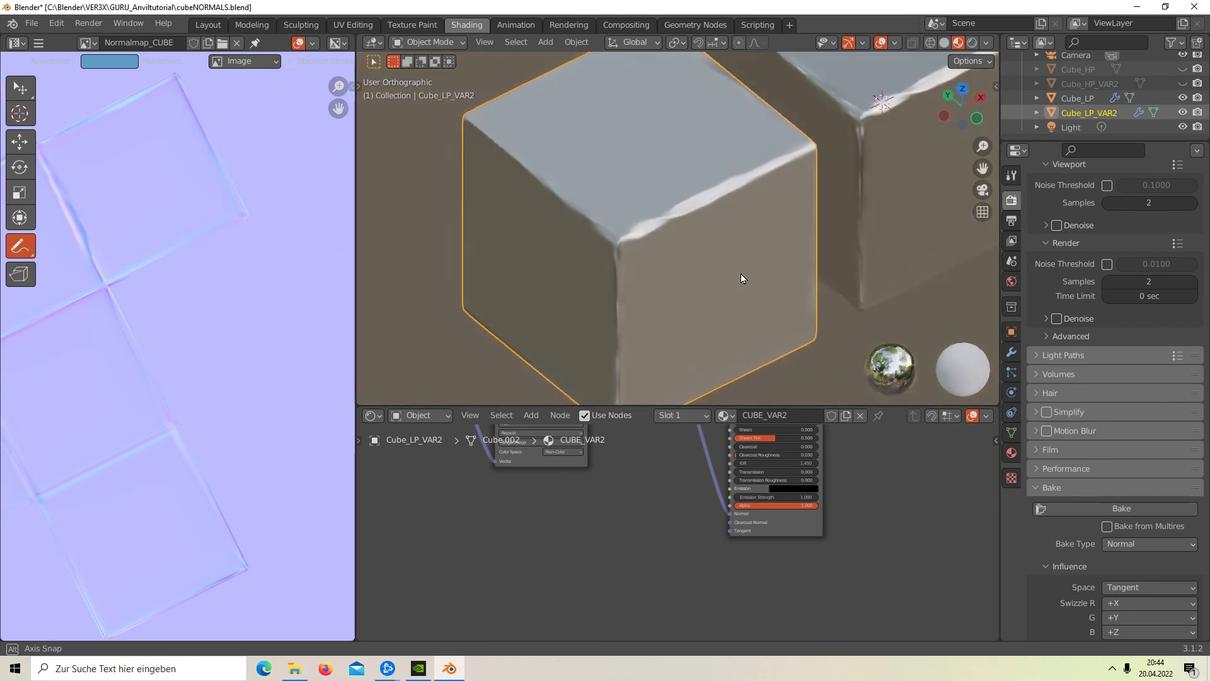